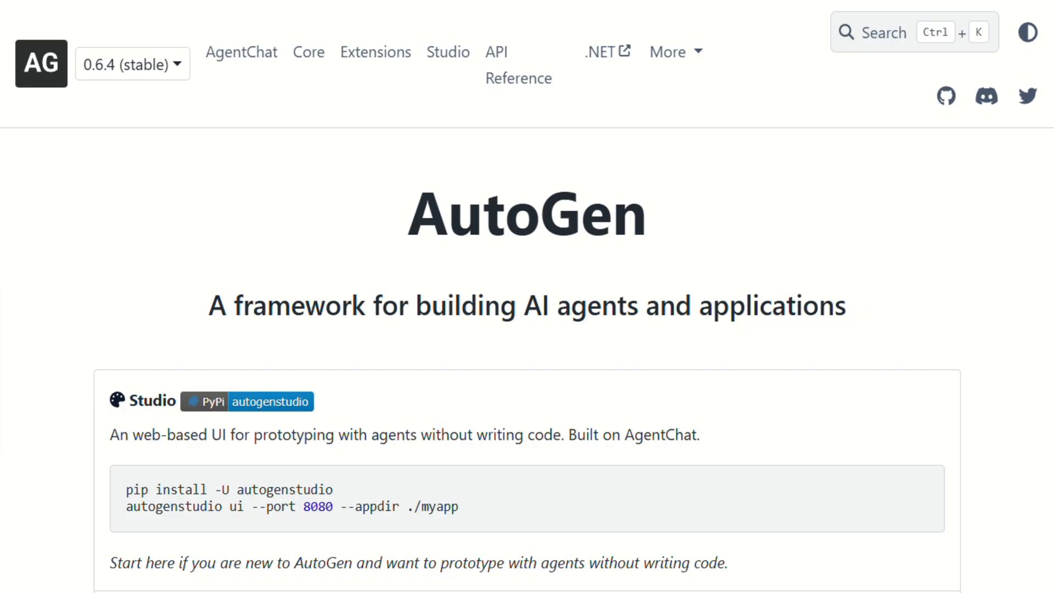
Scroll down the AutoGen homepage to skim the product overview
scroll("down", 3)
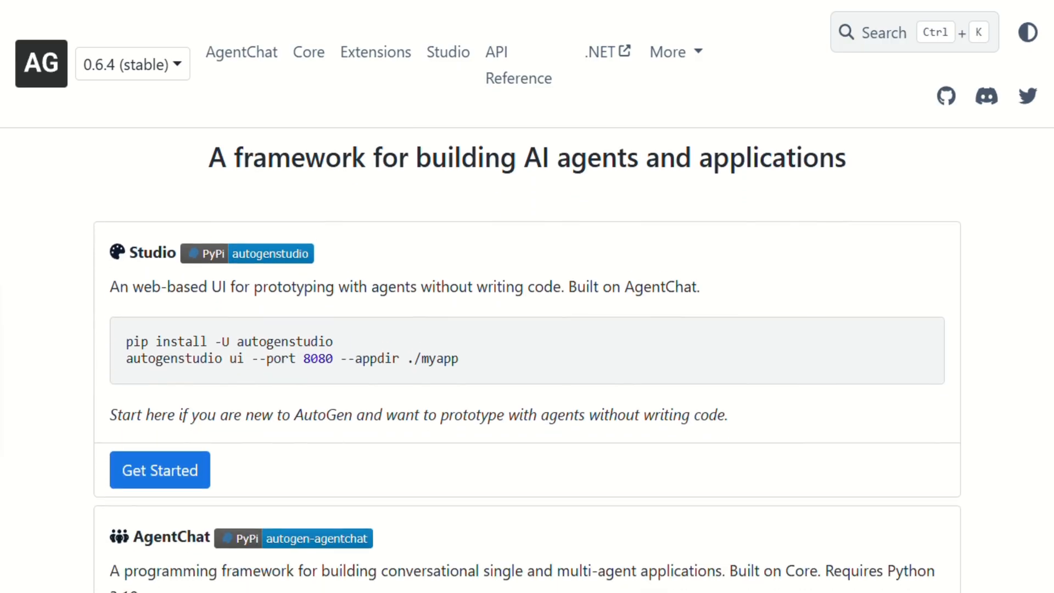
scroll("down", 3)
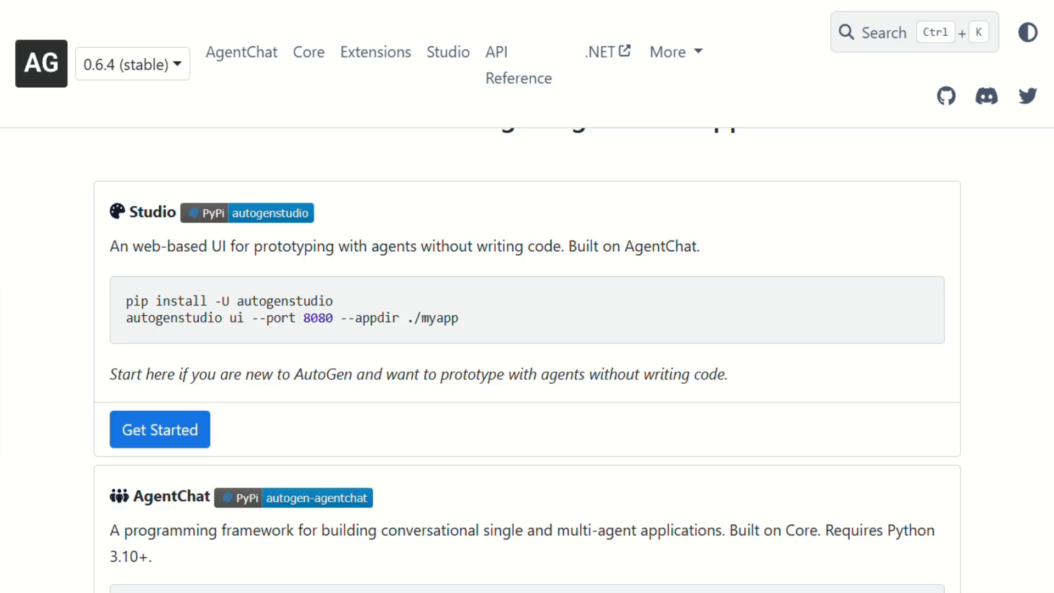
scroll("down", 3)
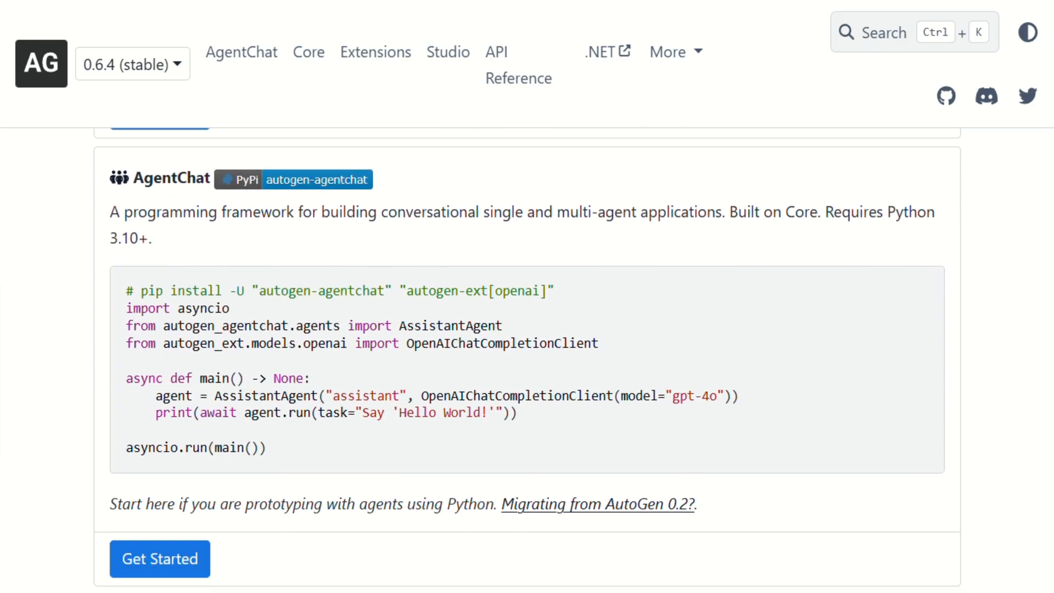
Open Core's Agent and Multi-Agent Applications page and read it to the end
left_click(308, 52)
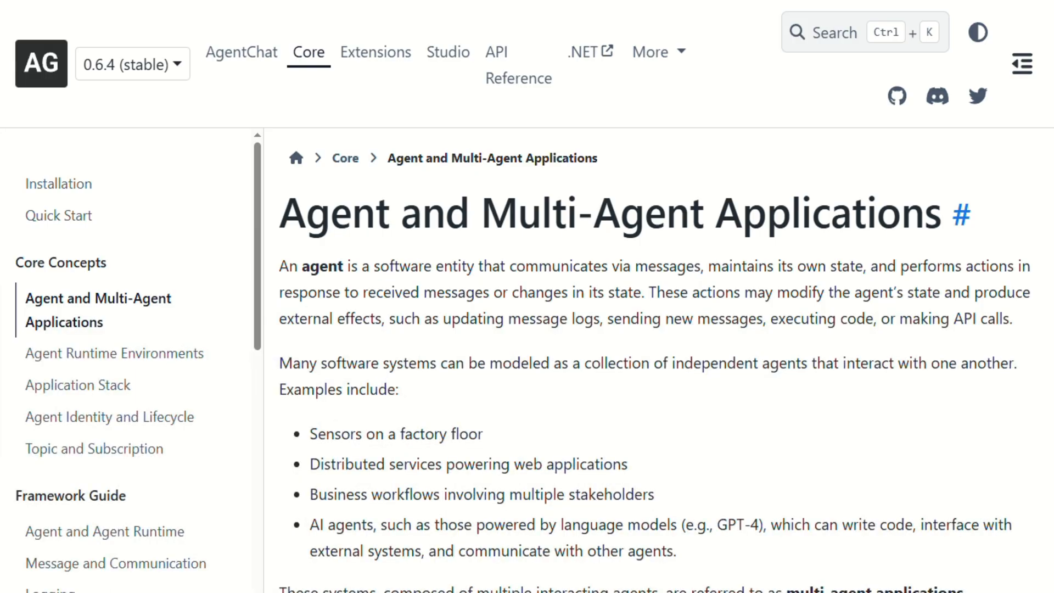
scroll("down", 3)
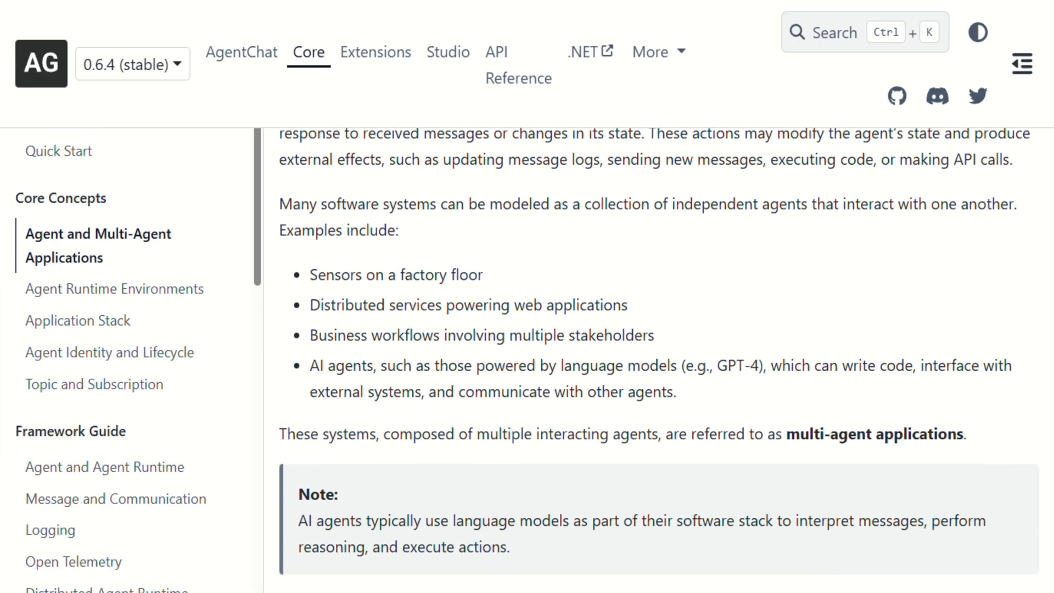
scroll("down", 3)
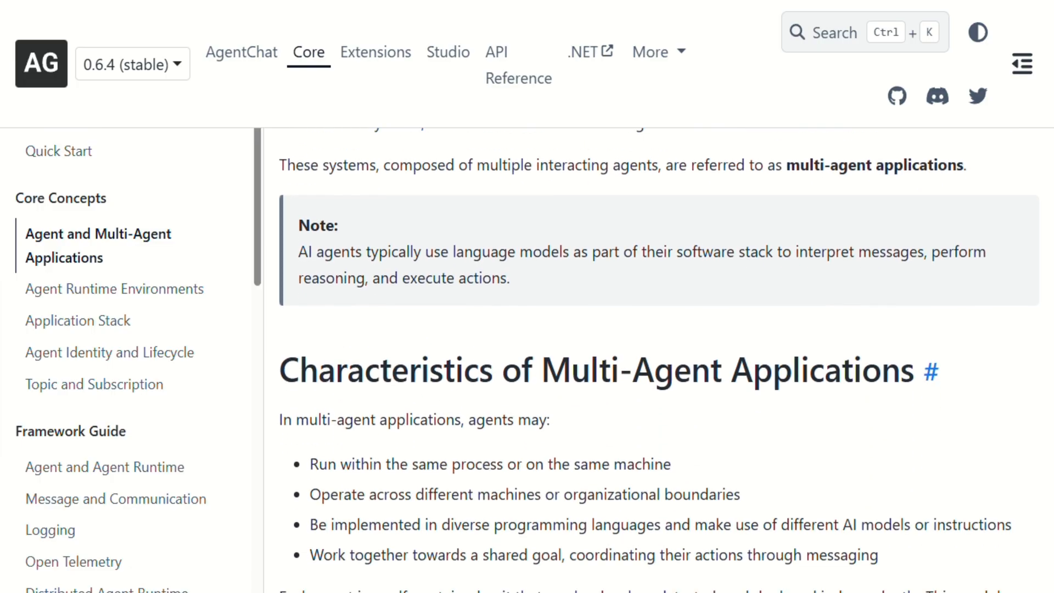
scroll("down", 3)
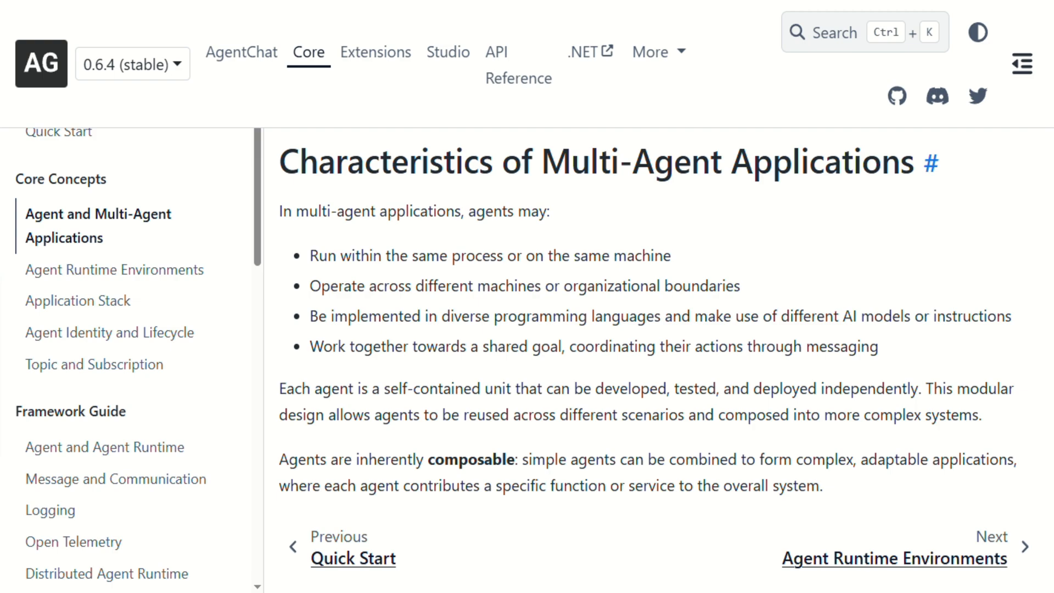
scroll("down", 3)
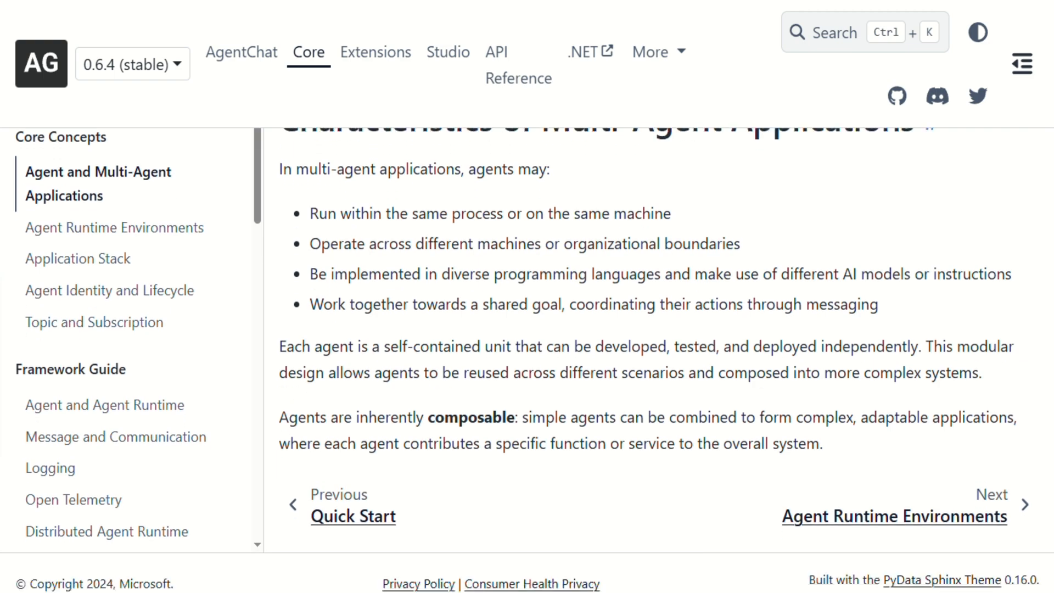
Open AgentChat's Agents tutorial and read down through the Getting Result section
left_click(240, 52)
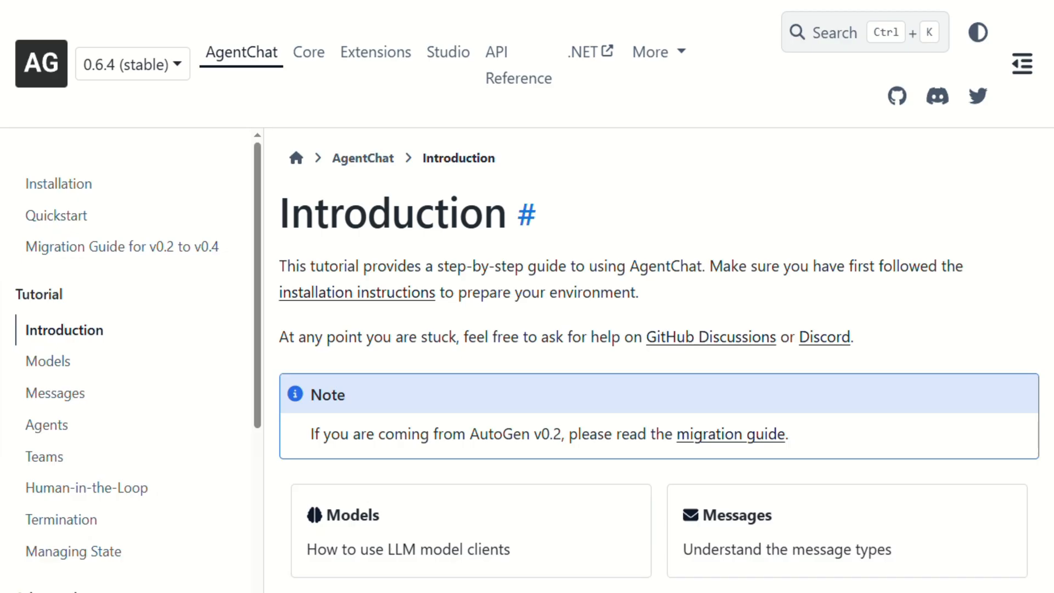
scroll("down", 3)
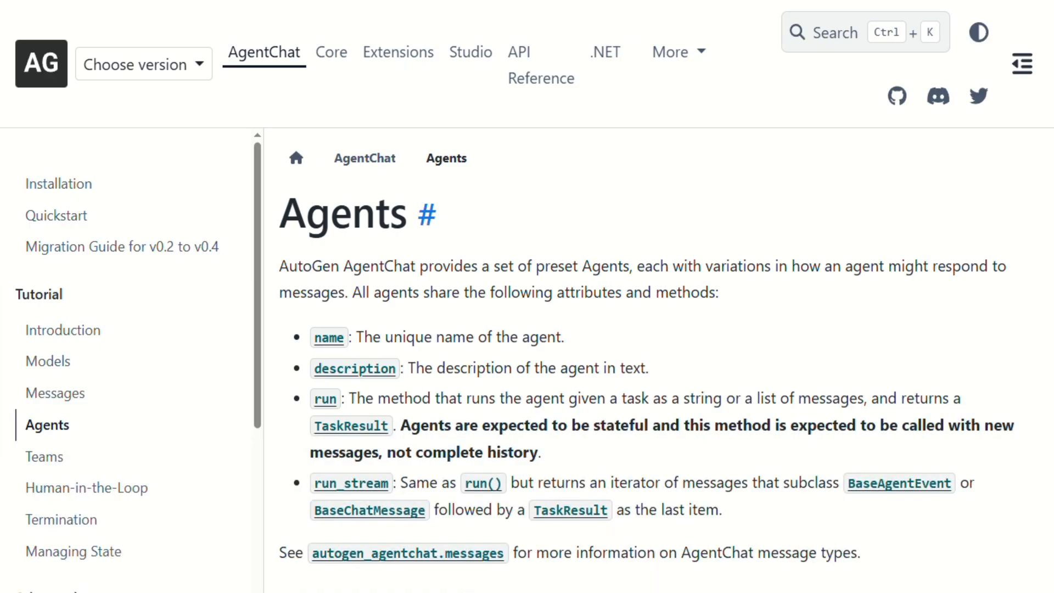
scroll("down", 3)
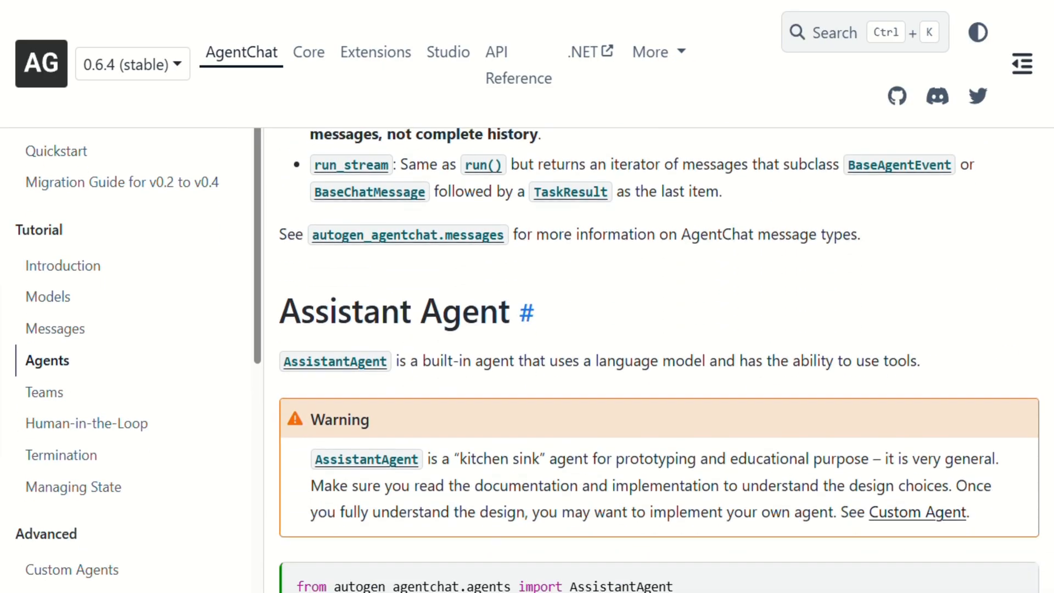
scroll("down", 3)
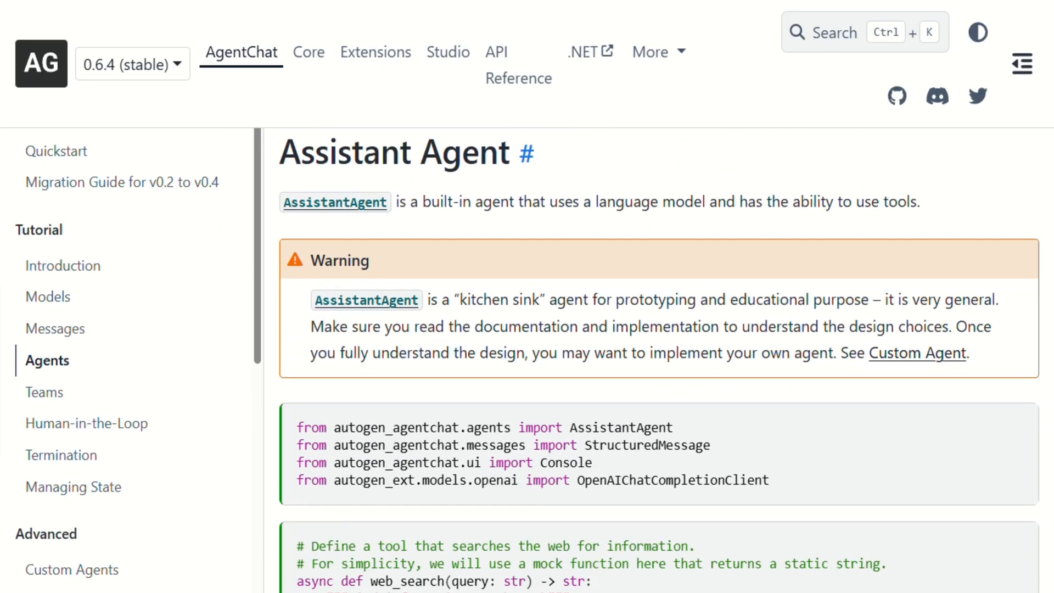
scroll("down", 3)
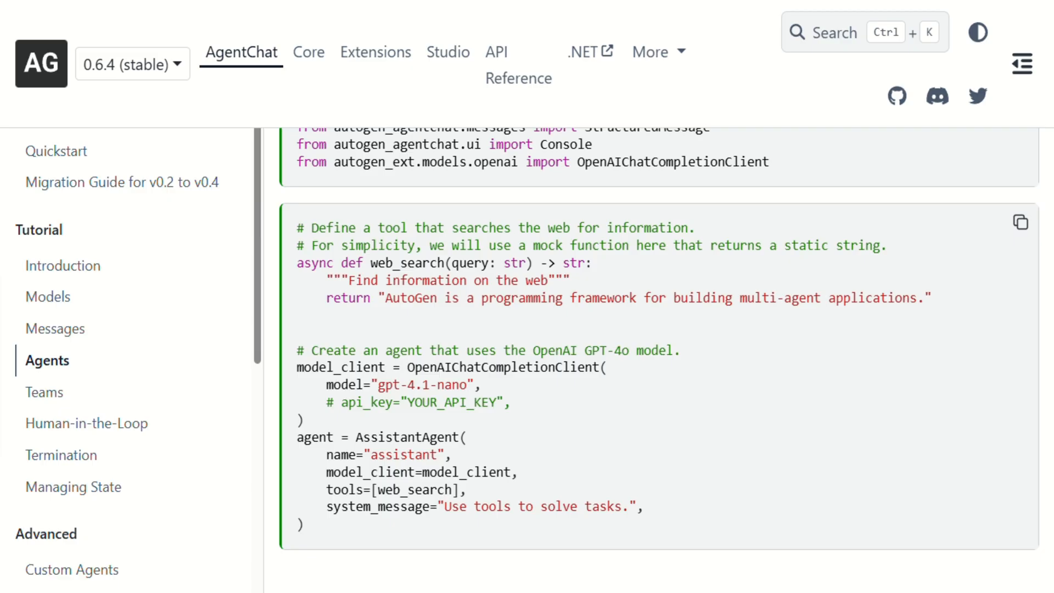
scroll("down", 3)
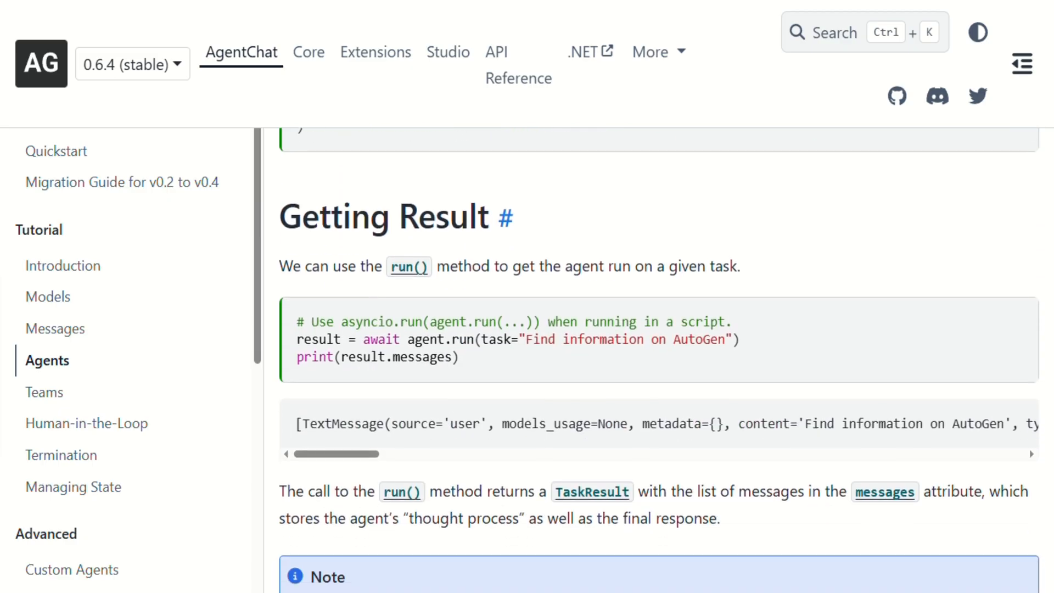
scroll("down", 3)
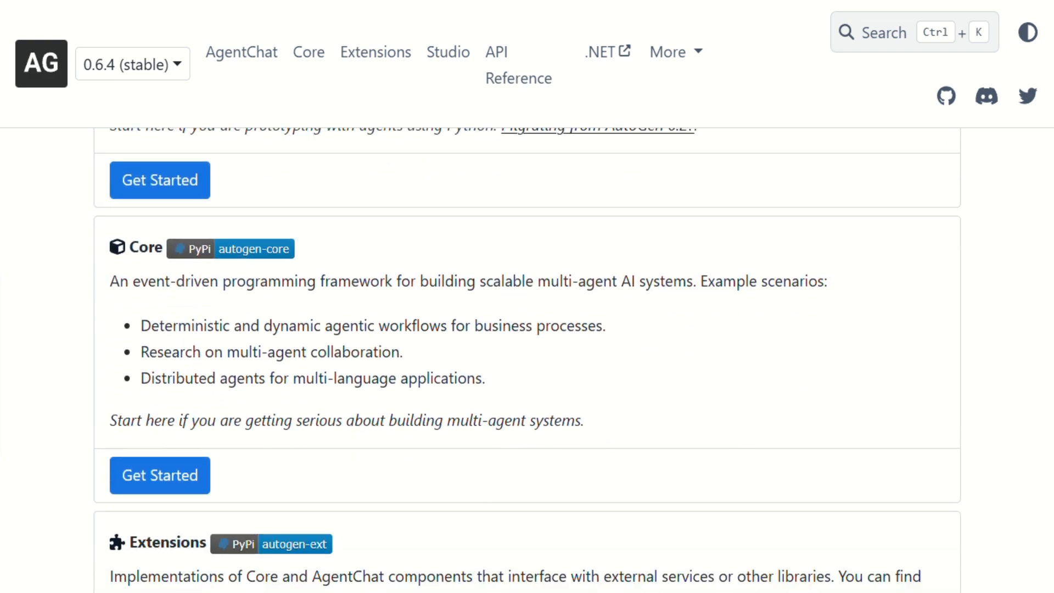
Scroll past the Core and Extensions cards, then open Core's Application Stack page
scroll("down", 3)
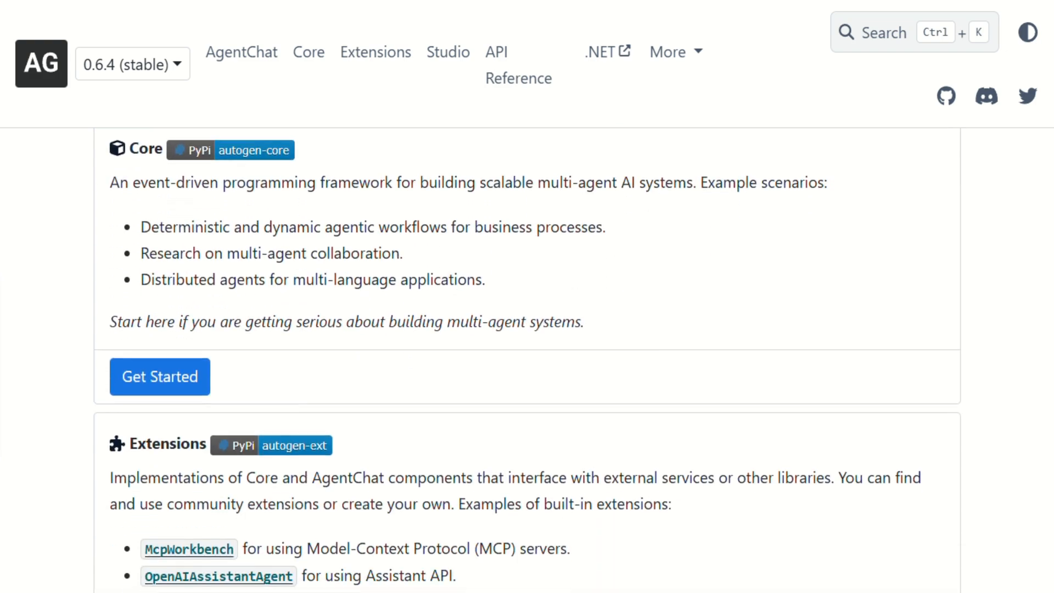
scroll("down", 3)
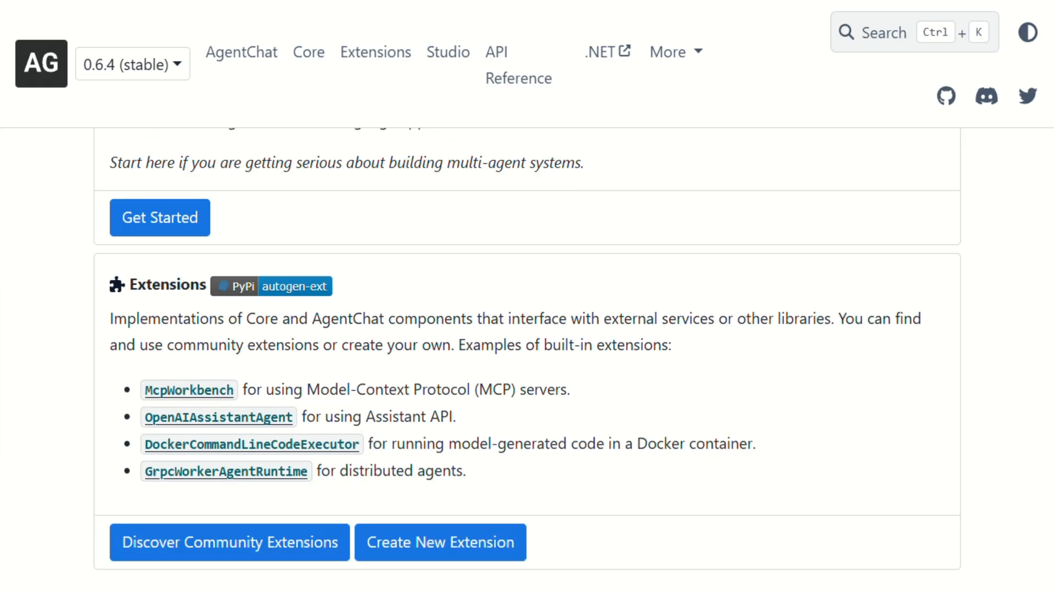
left_click(308, 51)
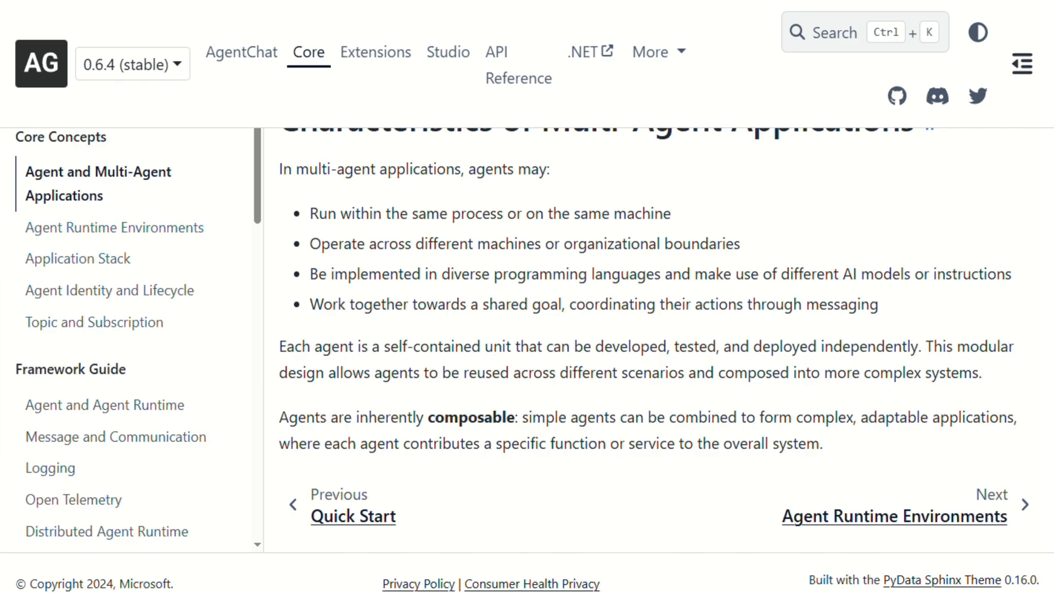
left_click(78, 258)
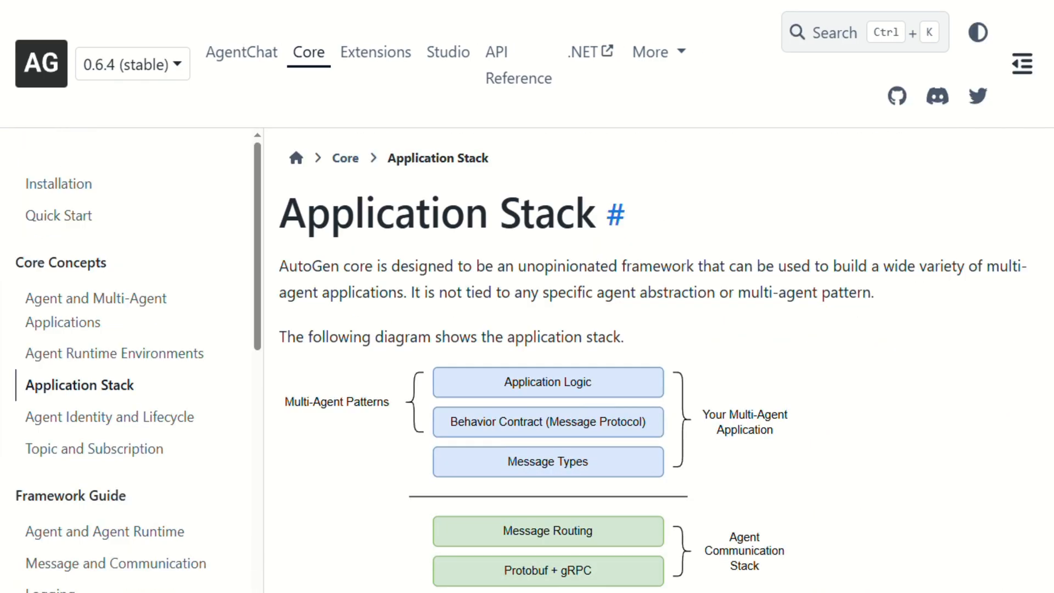
Read Application Stack, then Agent Identity and Lifecycle into Agent ID, and return home
scroll("down", 3)
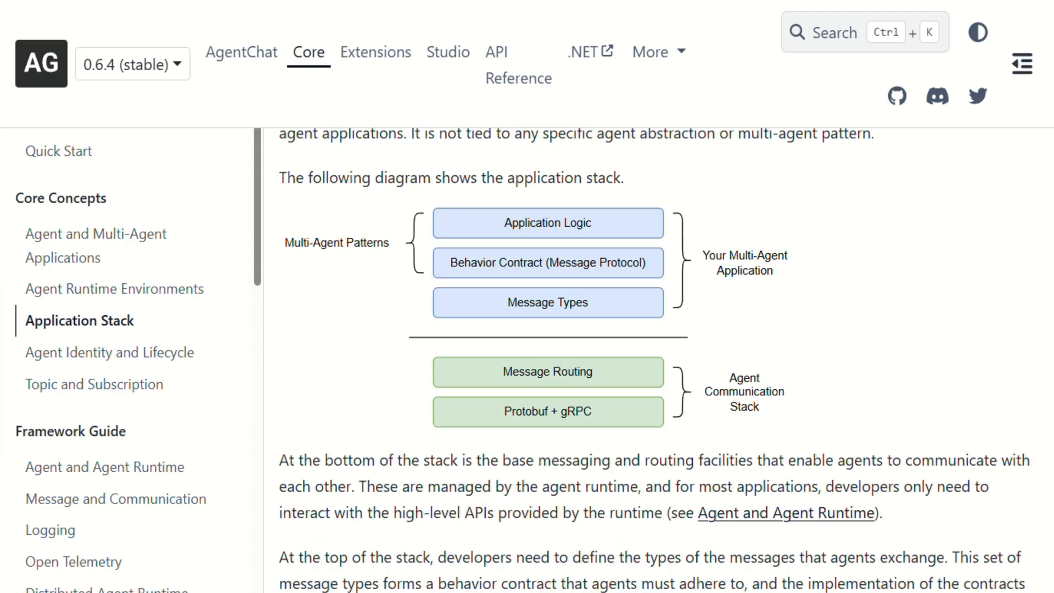
scroll("down", 3)
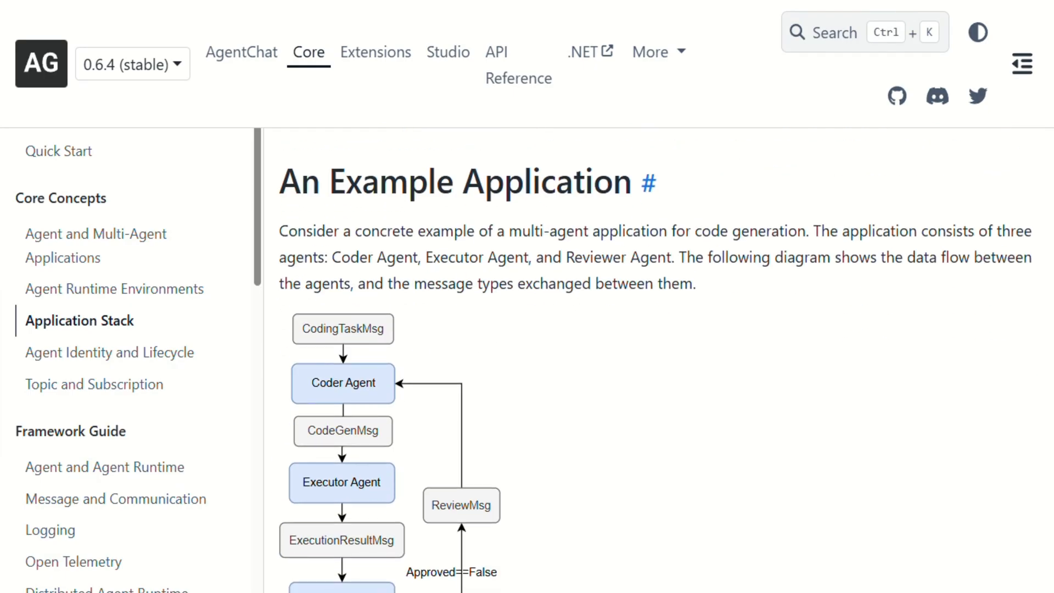
mouse_move(109, 352)
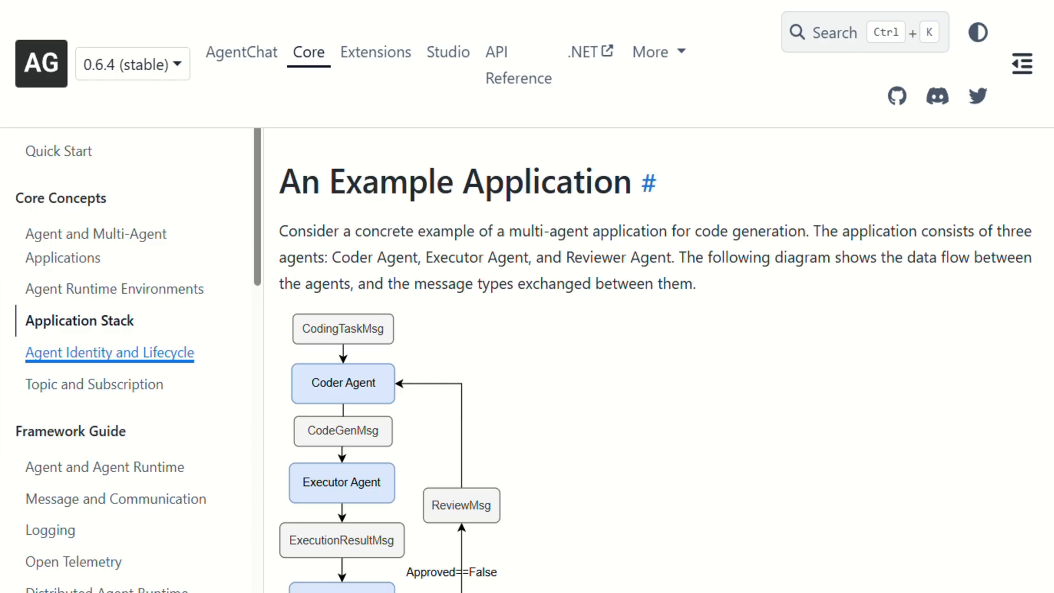
left_click(109, 353)
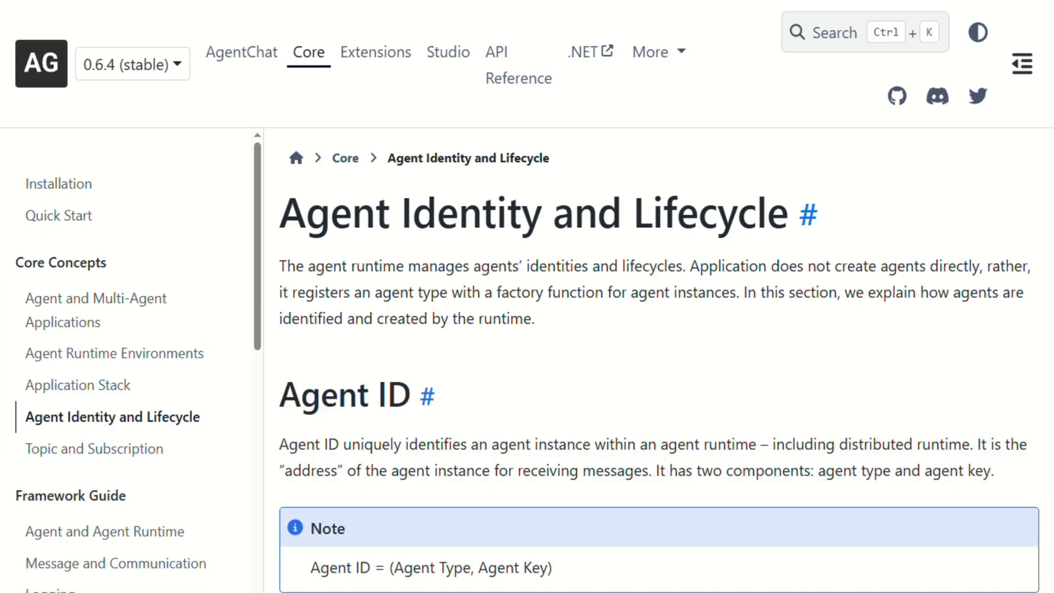
scroll("down", 3)
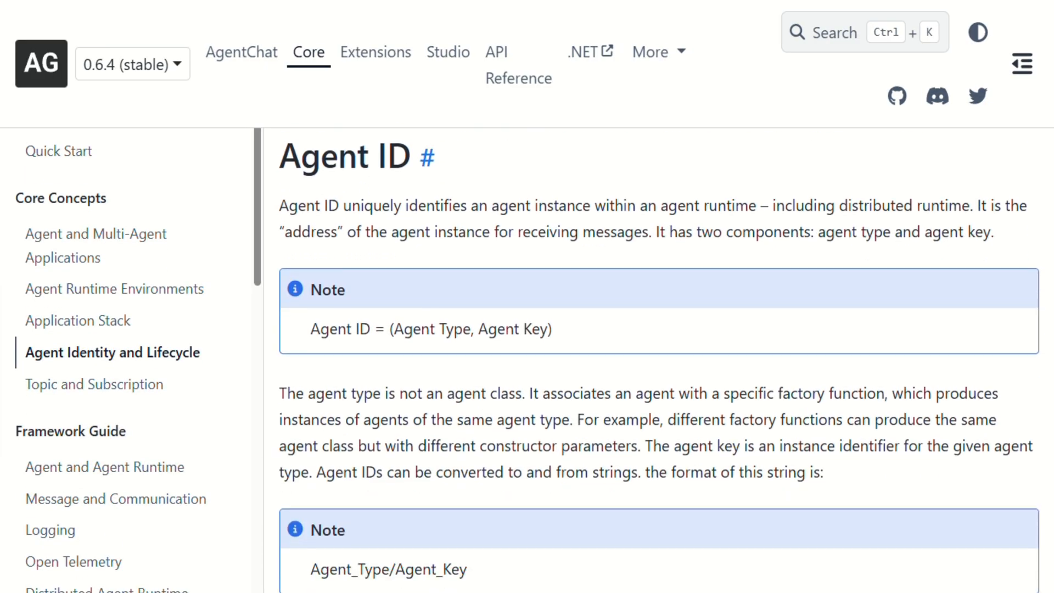
left_click(41, 63)
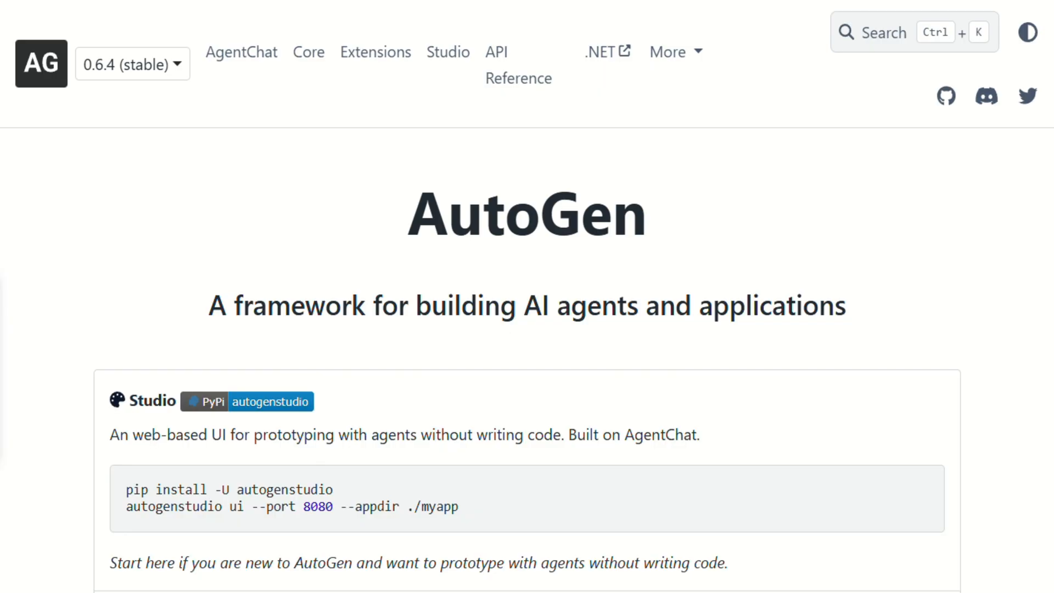
Skim Core's Agent and Agent Runtime page to Implementing an Agent, then open AgentChat Agents
left_click(308, 52)
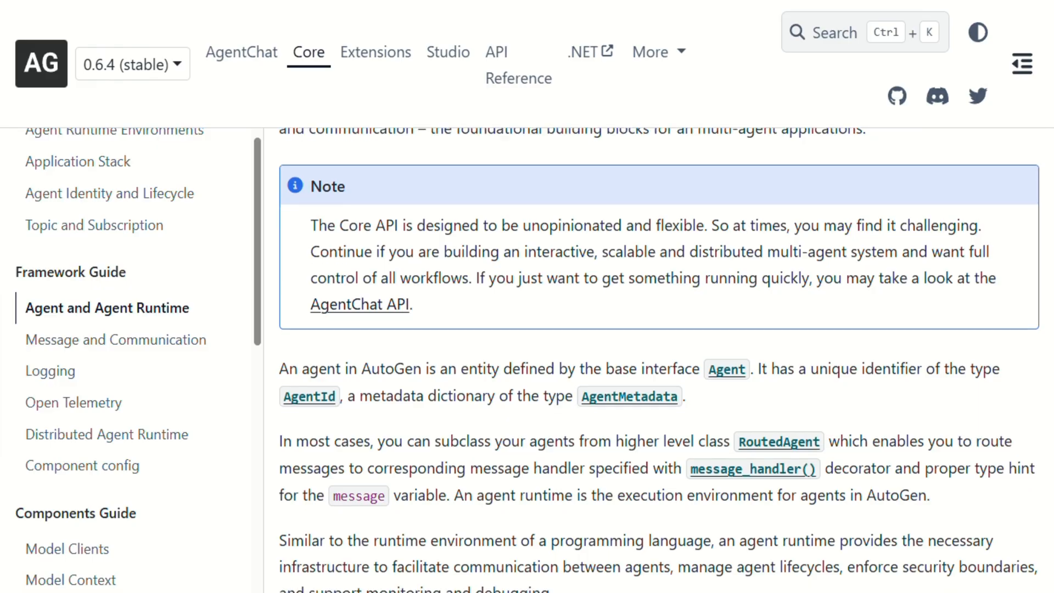
scroll("down", 3)
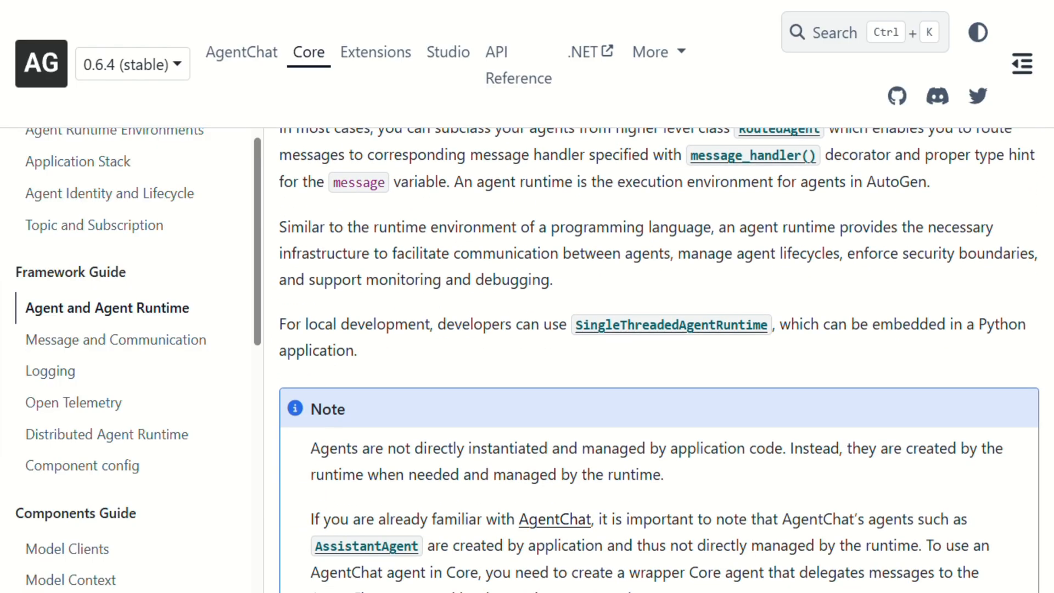
scroll("down", 3)
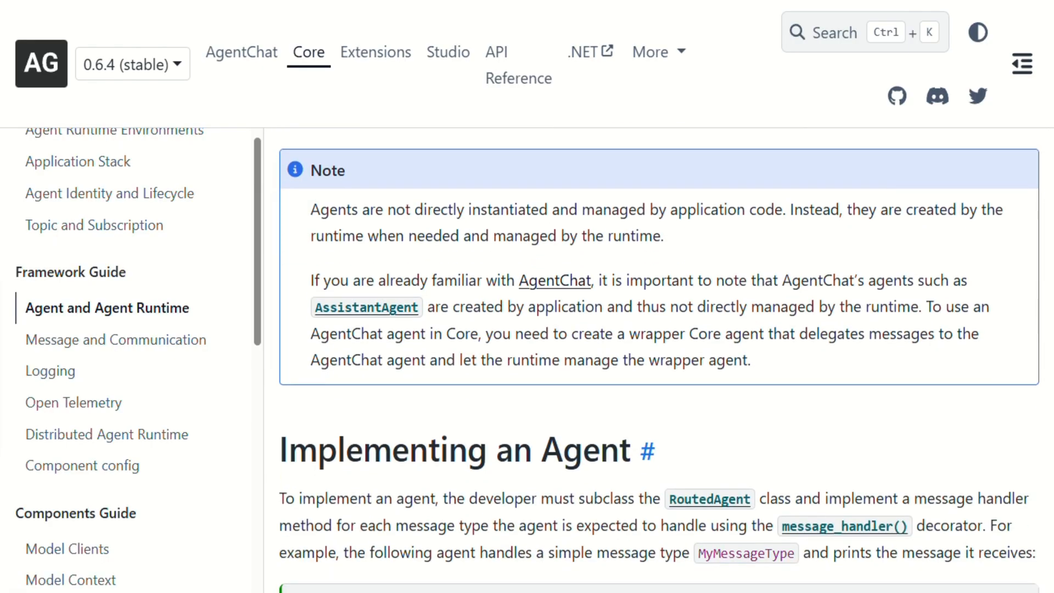
scroll("down", 3)
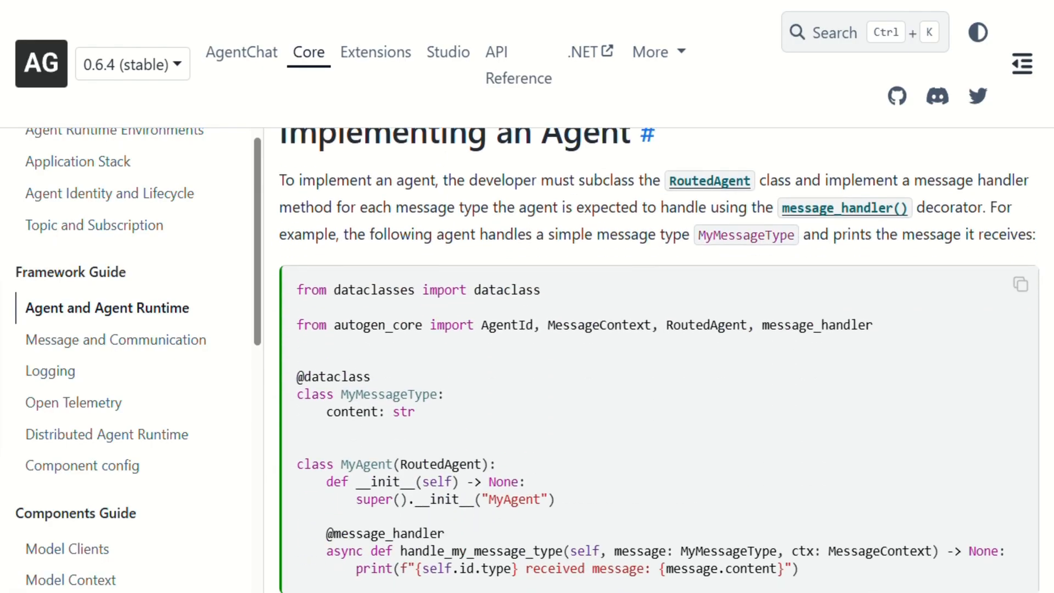
left_click(241, 51)
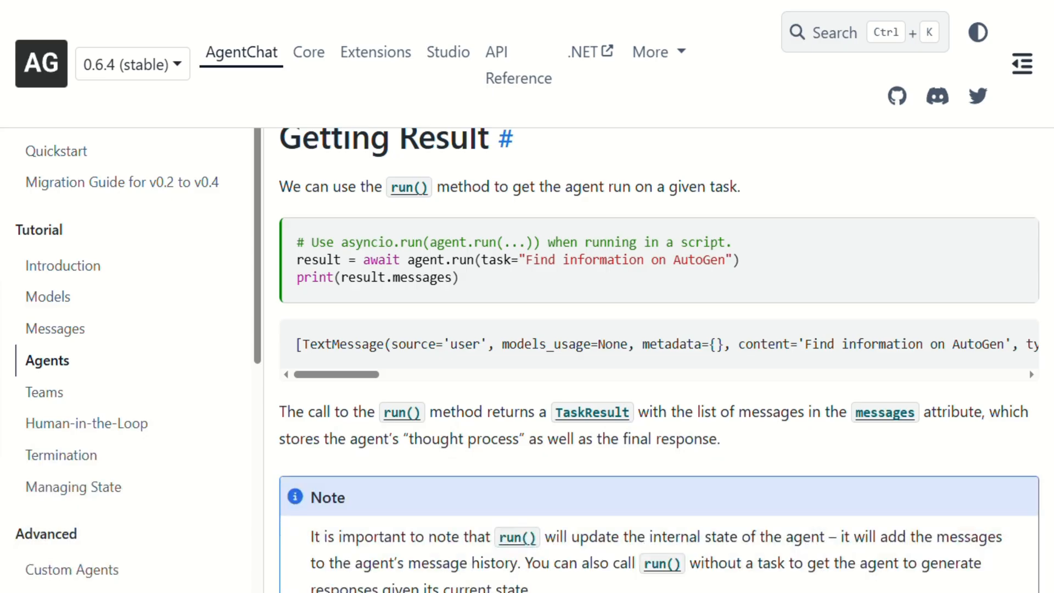
Scroll past the Multi-Modal Input image example and output to the Streaming Messages code
scroll("down", 3)
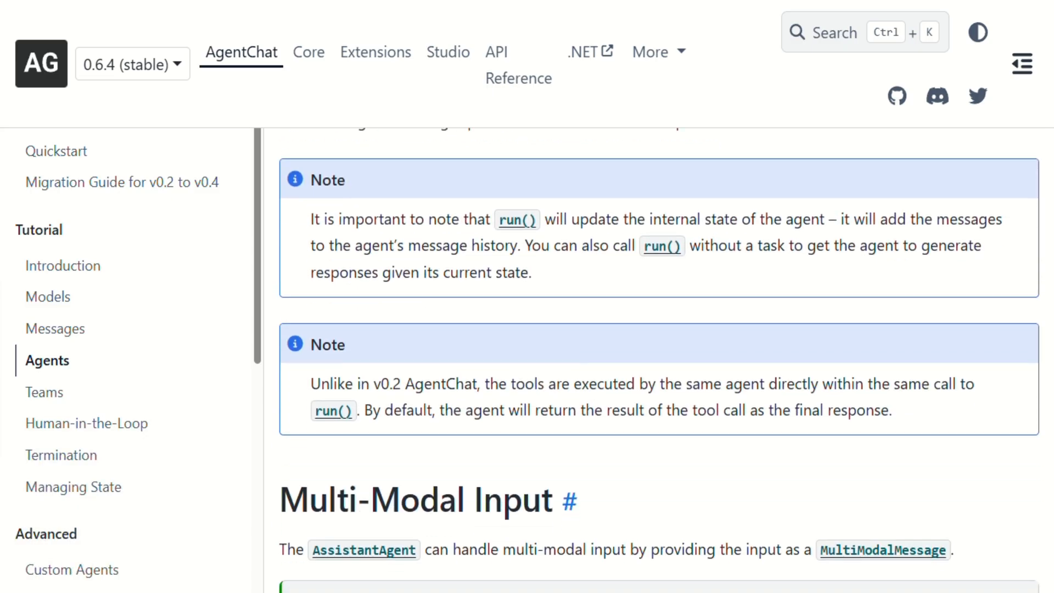
scroll("down", 3)
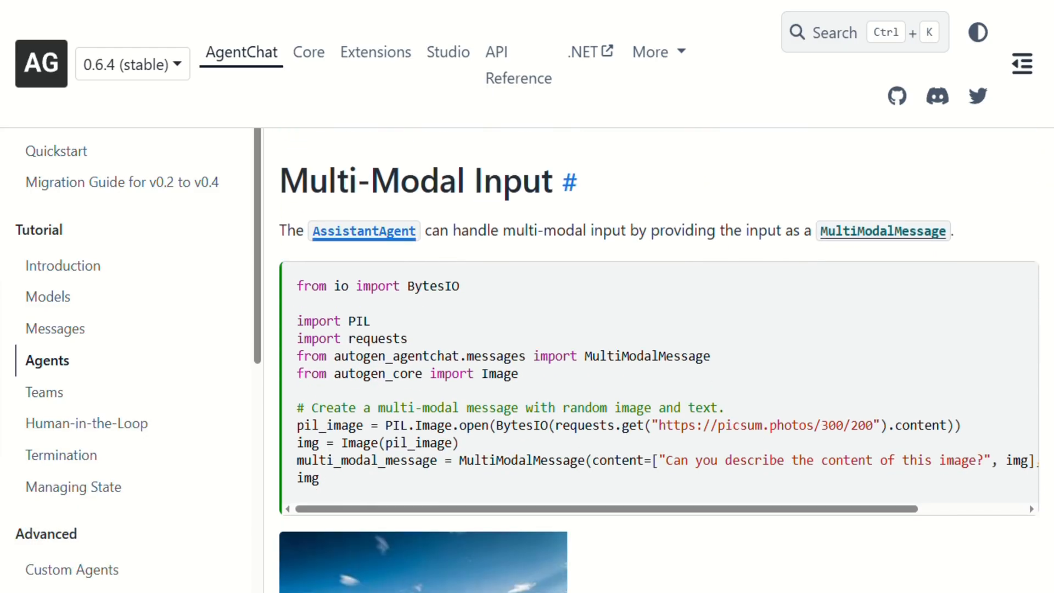
scroll("down", 3)
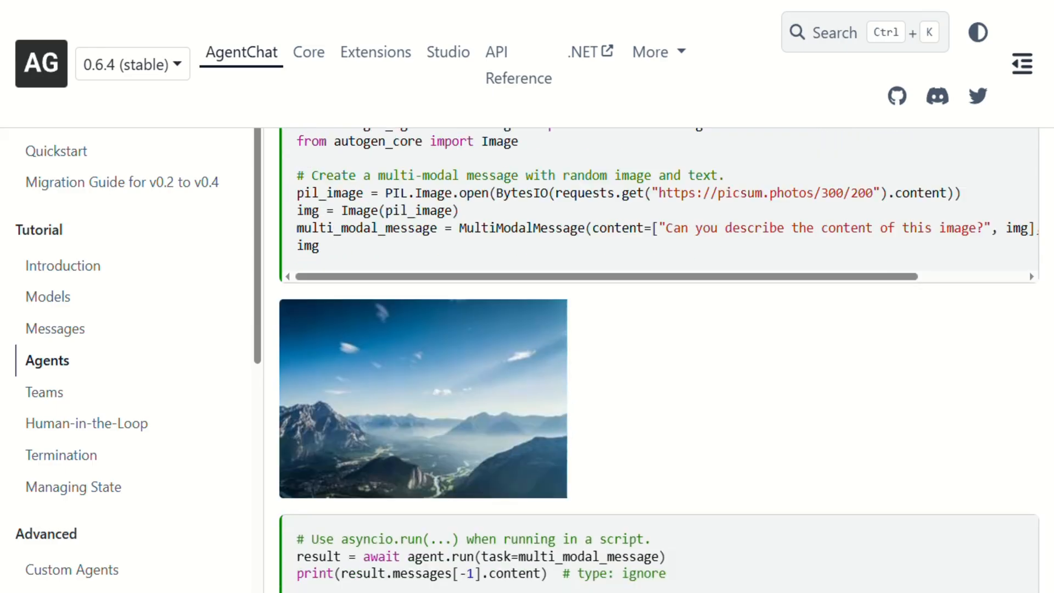
scroll("down", 3)
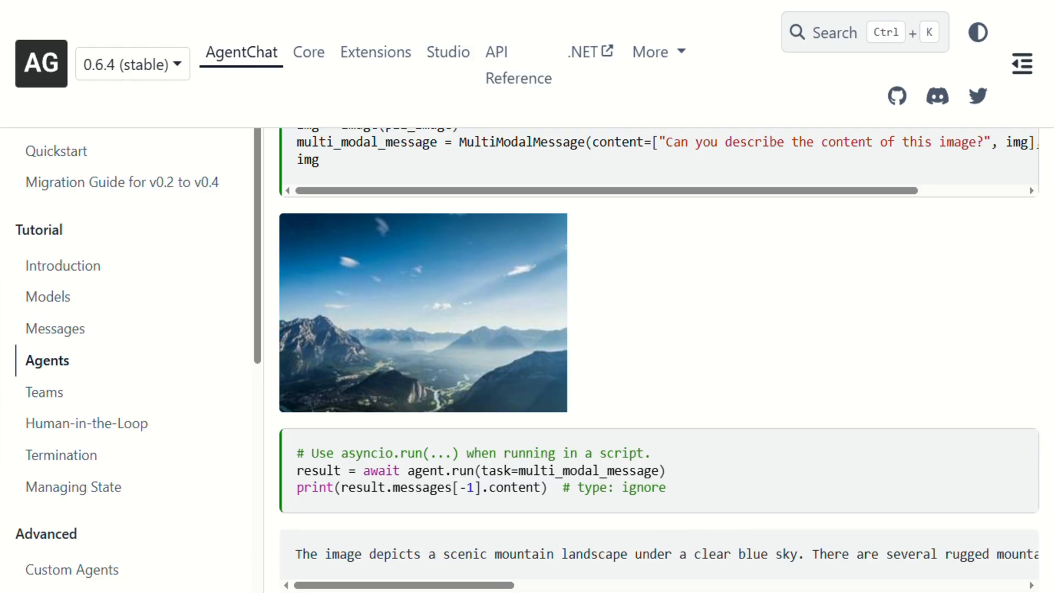
scroll("down", 3)
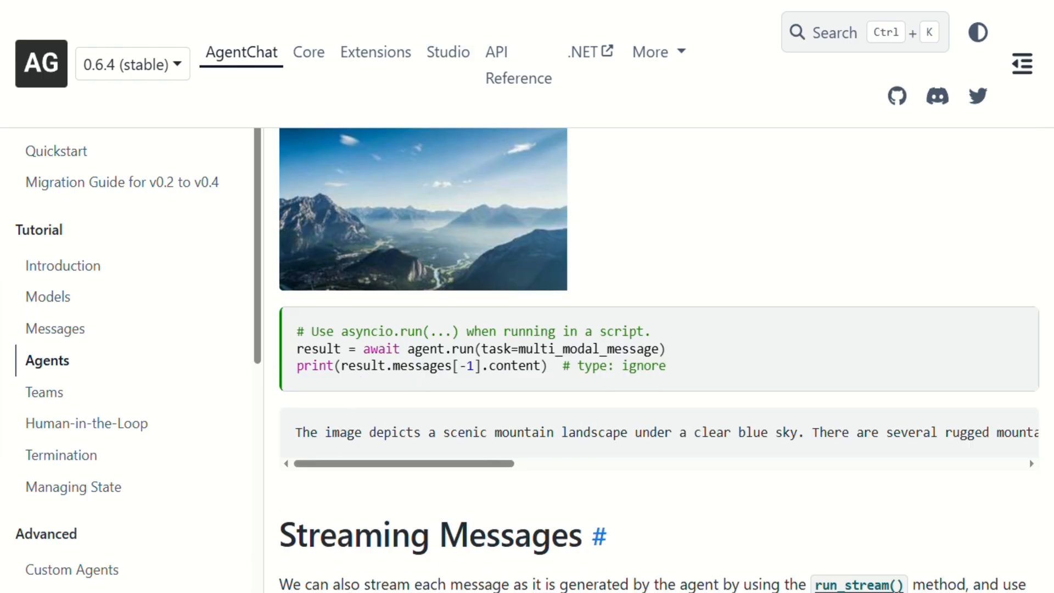
scroll("down", 3)
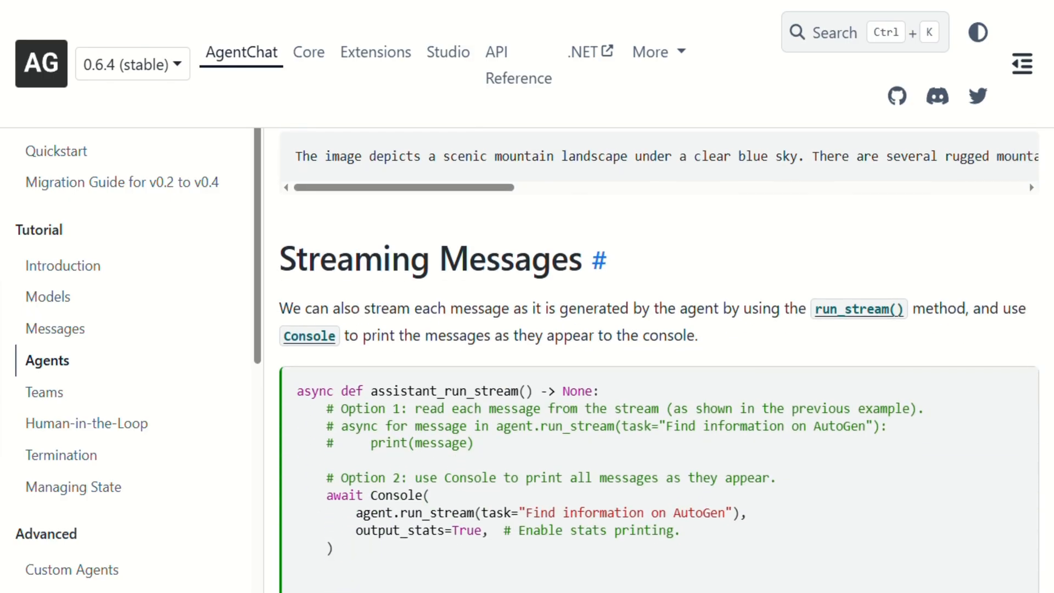